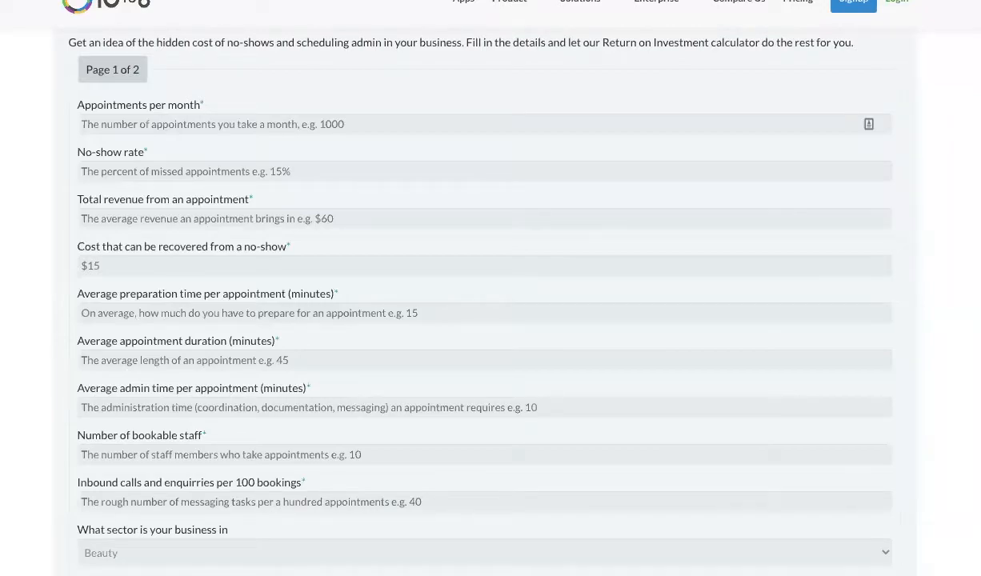
Step: Enter 25,000 appointments per month from the autofill suggestion
click(393, 125)
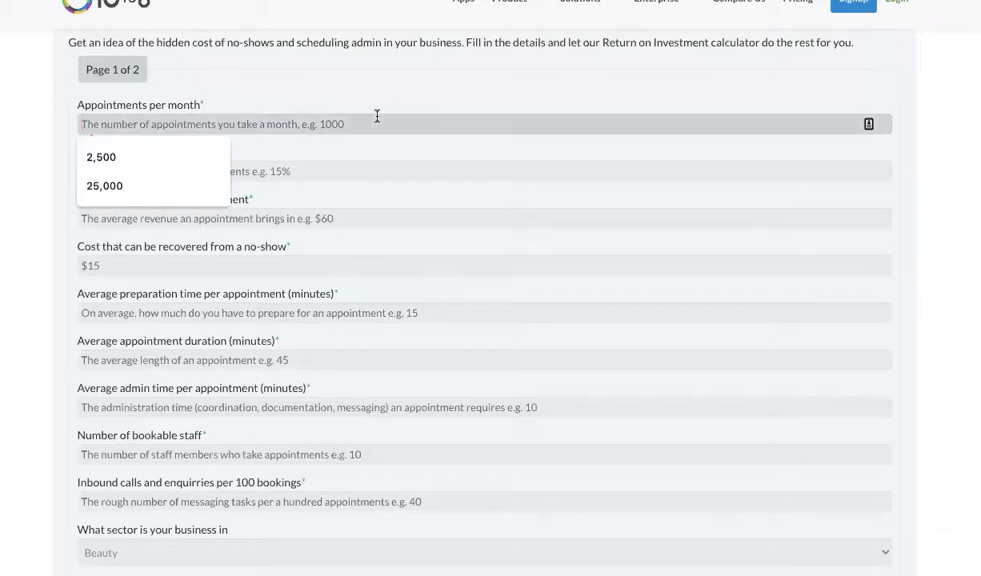
click(104, 185)
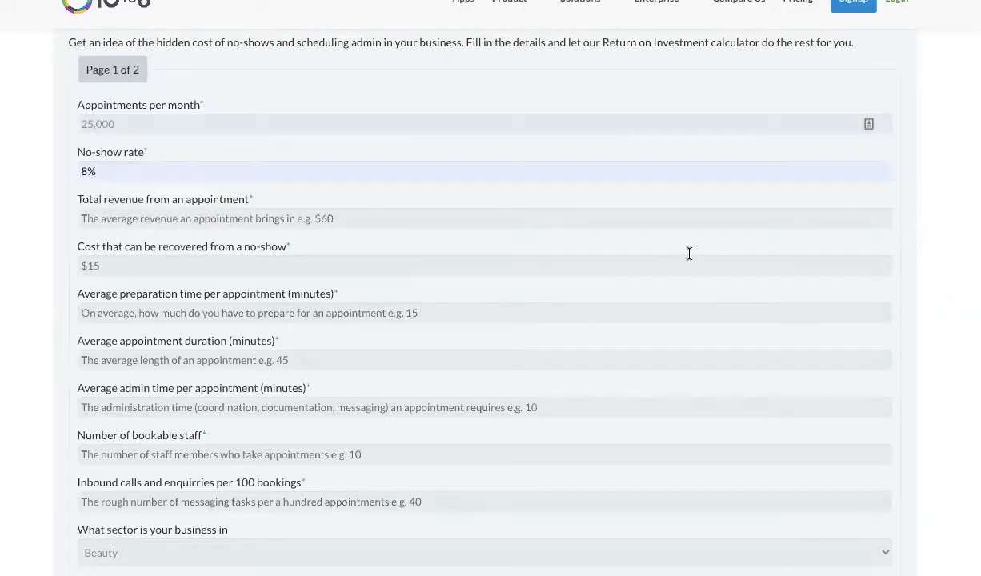
mouse_move(675, 242)
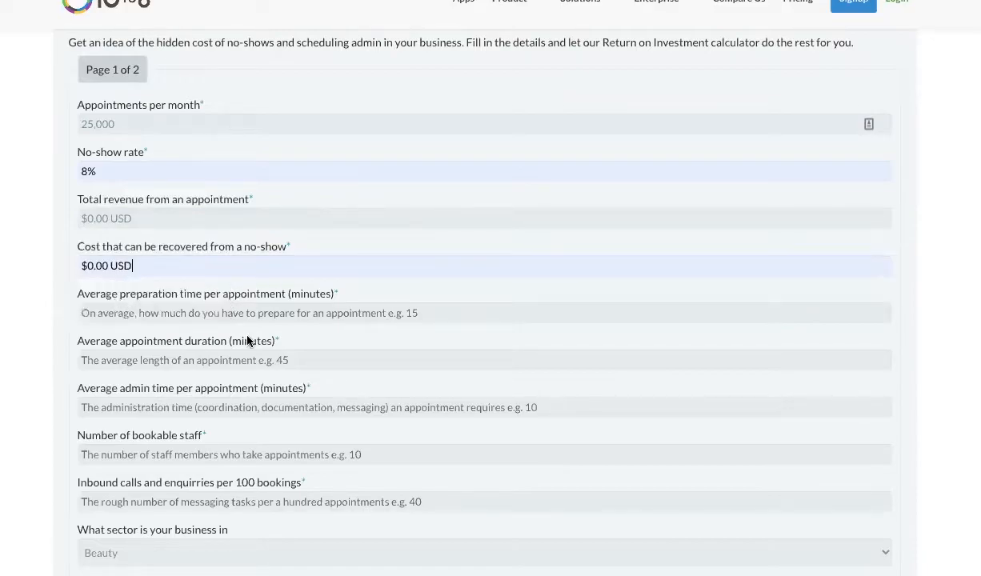
mouse_move(483, 400)
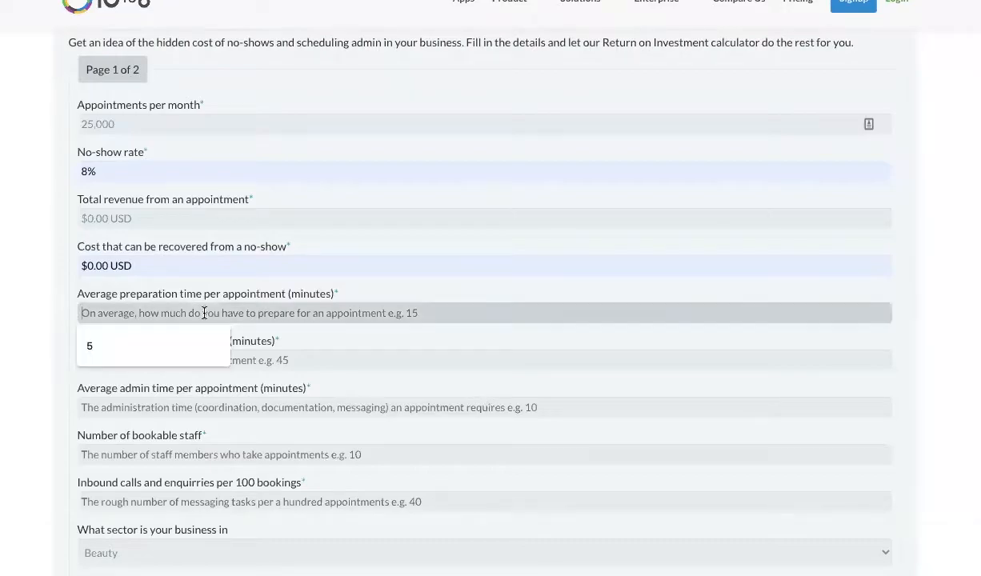
Step: Fill in 5 minutes of preparation time from the autofill suggestion
click(89, 346)
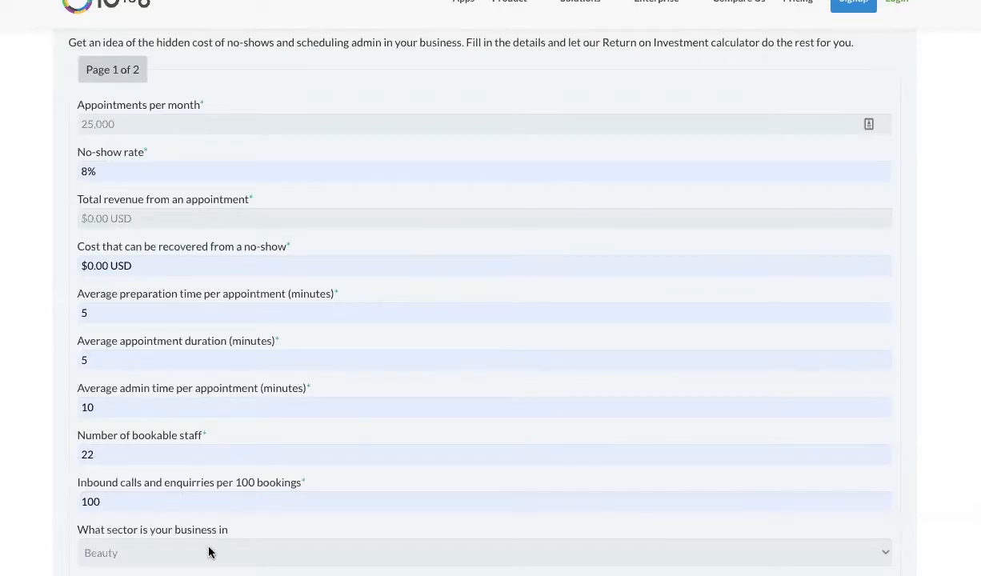
mouse_move(227, 553)
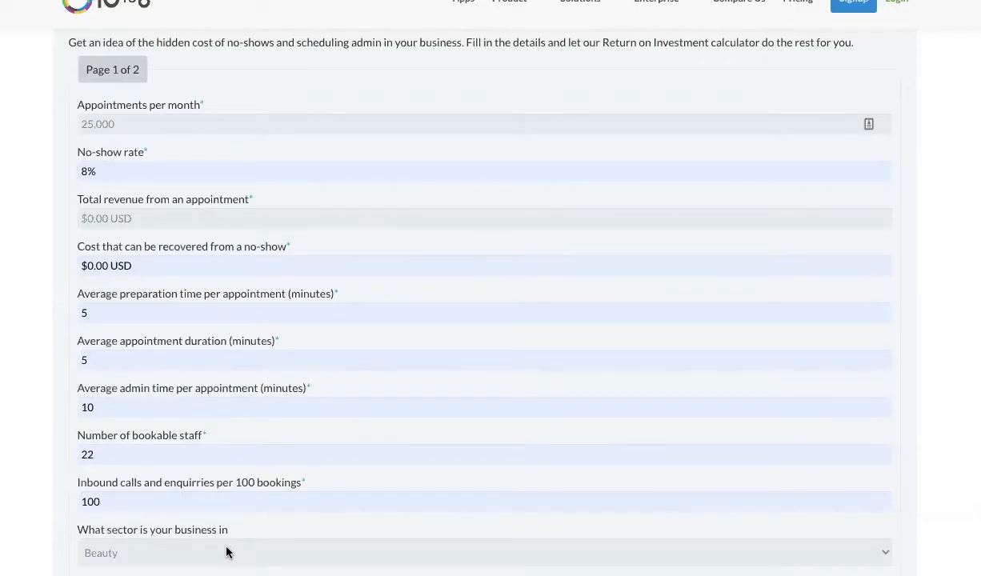
click(483, 551)
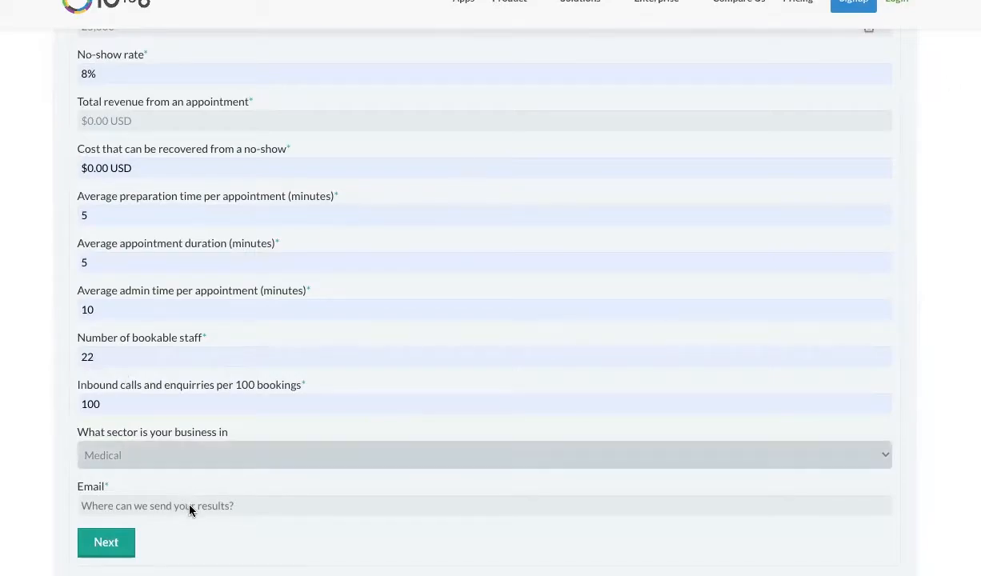
text(example@10to8.com)
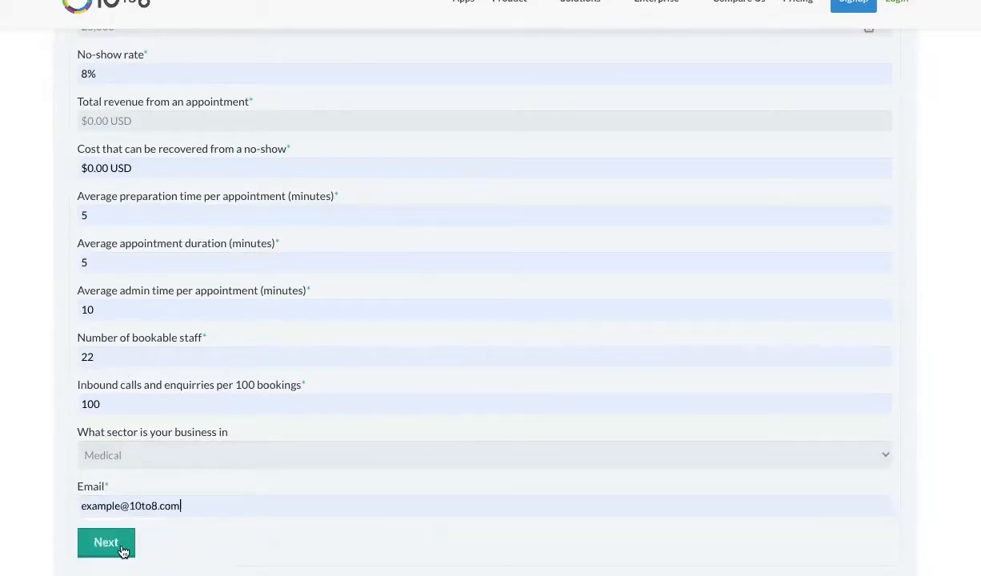
click(106, 540)
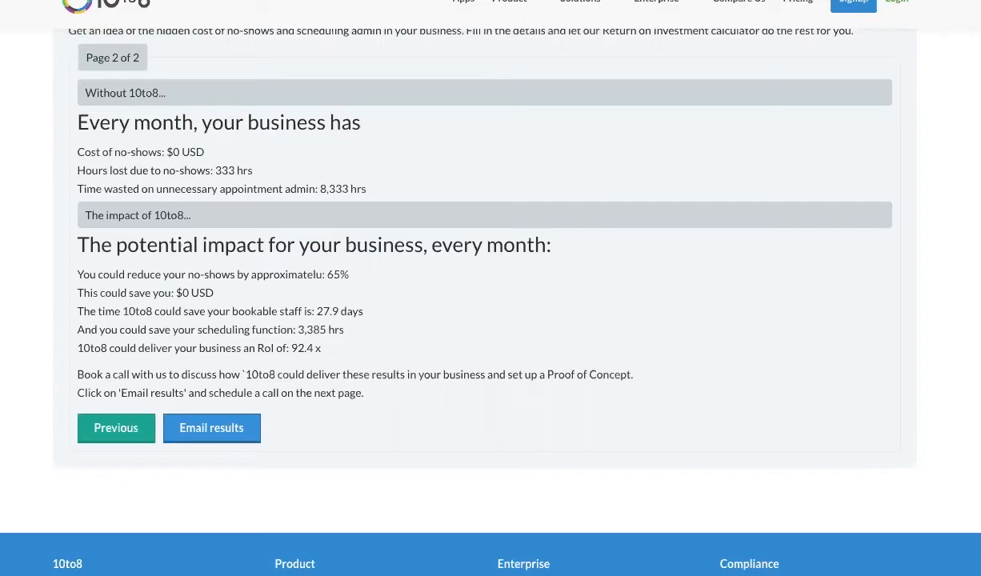
Step: Email the calculated ROI results and reach the confirmation page
click(211, 427)
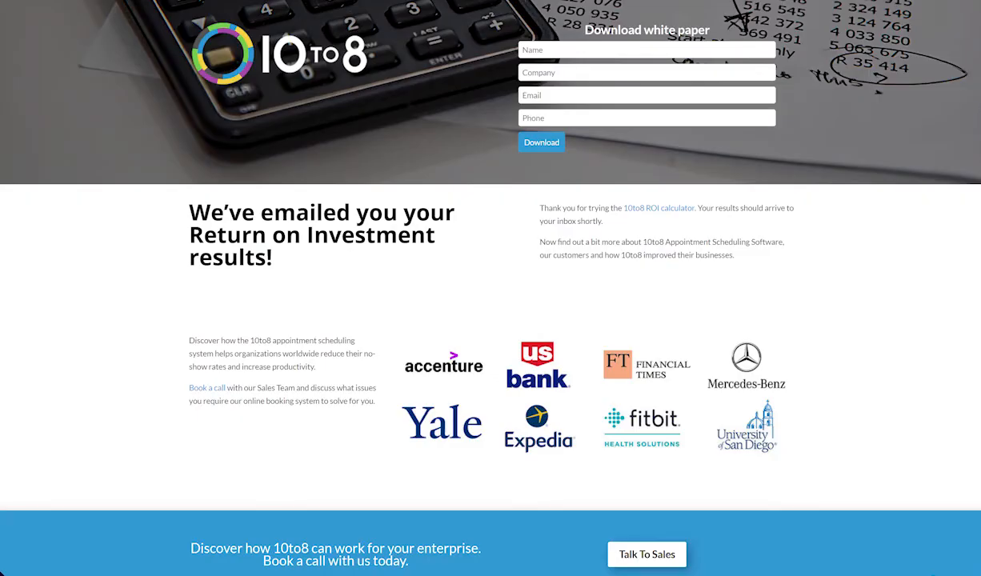